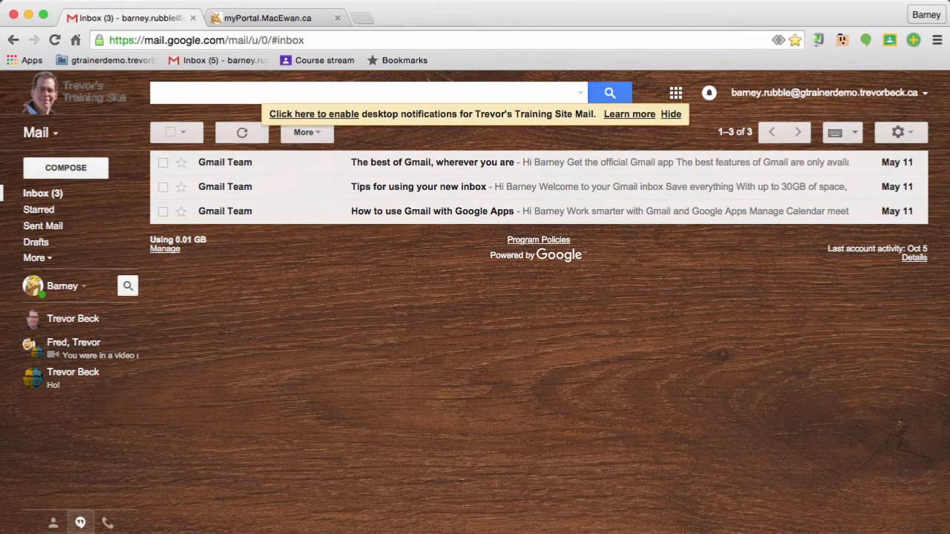
Switch to the myPortal.MacEwan.ca tab showing the MacEwan University login page
{"action": "left_click", "coordinate": [266, 17]}
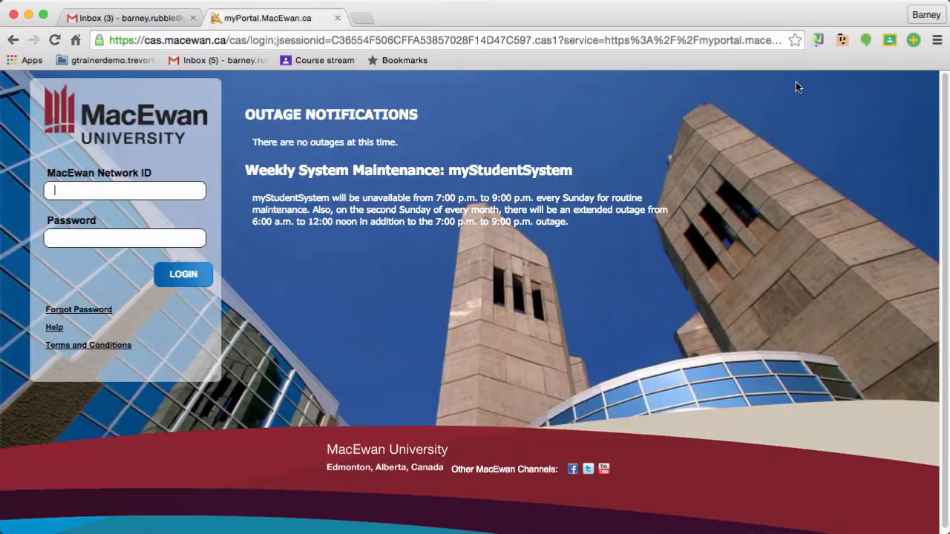
Sign the personal Google account out of Gmail from the account menu
{"action": "left_click", "coordinate": [183, 274]}
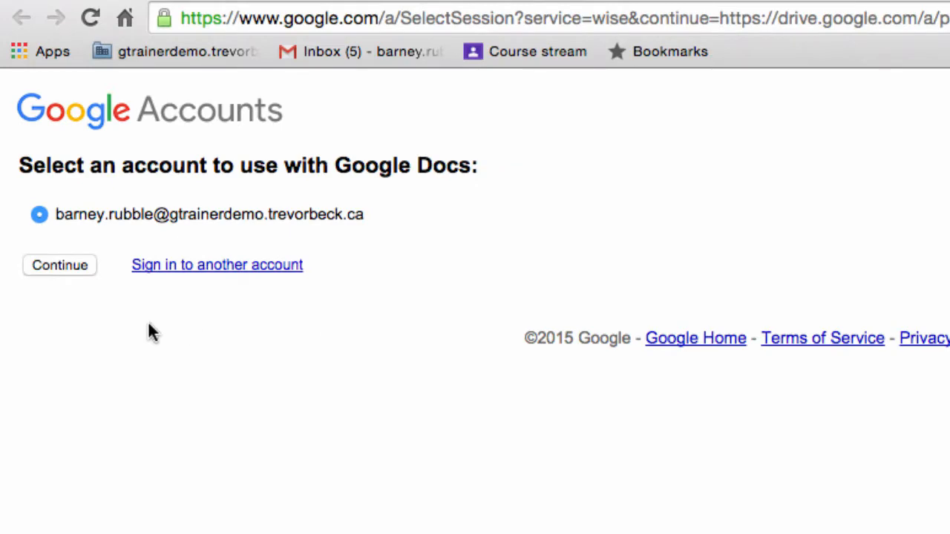
{"action": "left_click", "coordinate": [60, 265]}
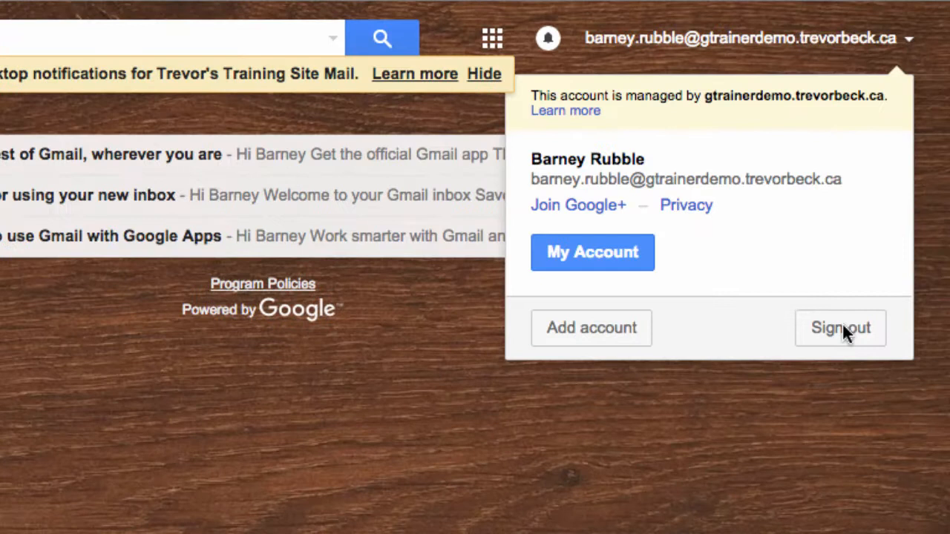
{"action": "left_click", "coordinate": [839, 328]}
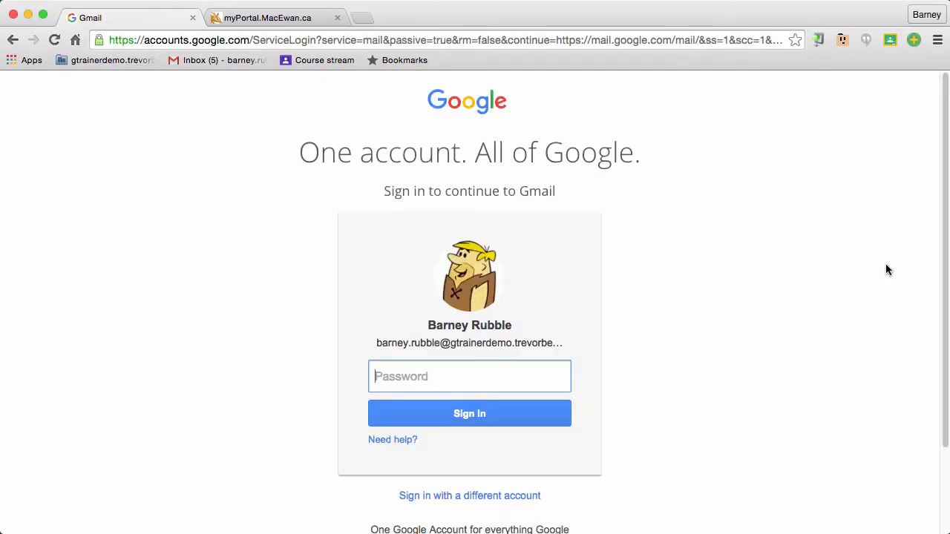
Close the Gmail tab and launch Google Drive from the myPortal LaunchPad
{"action": "left_click", "coordinate": [267, 17]}
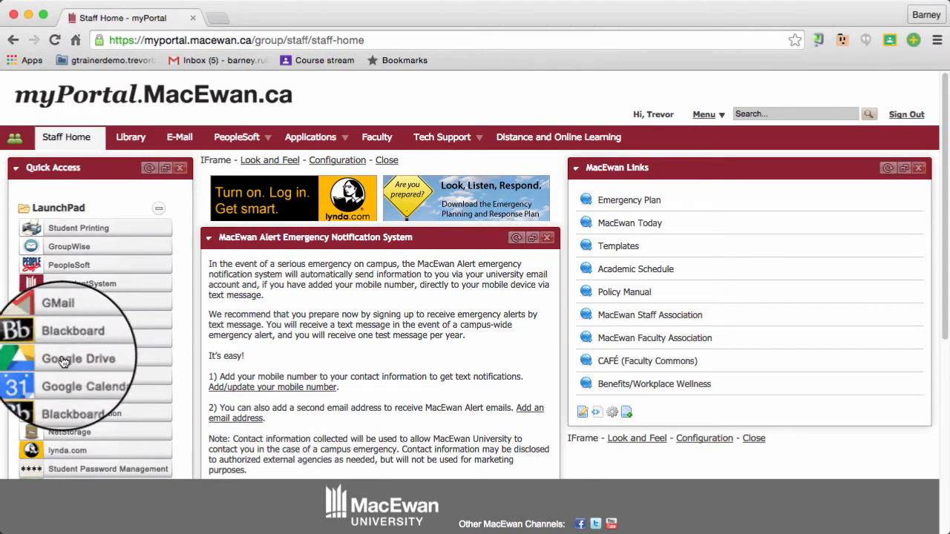
{"action": "left_click", "coordinate": [78, 358]}
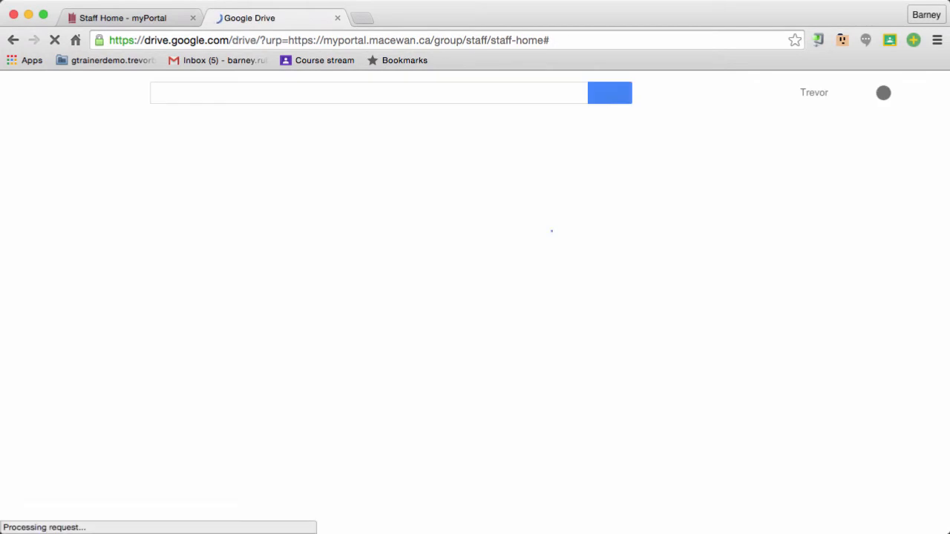